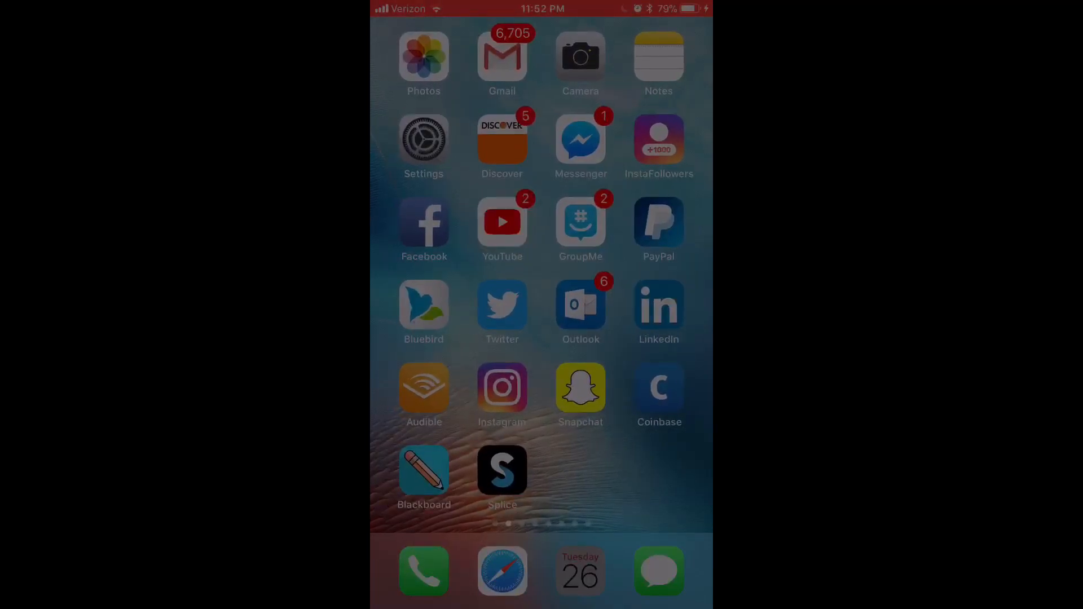
Step: Launch YouTube and scroll to the channel's Videos list, newest iOS 11 upload on top
left_click(502, 222)
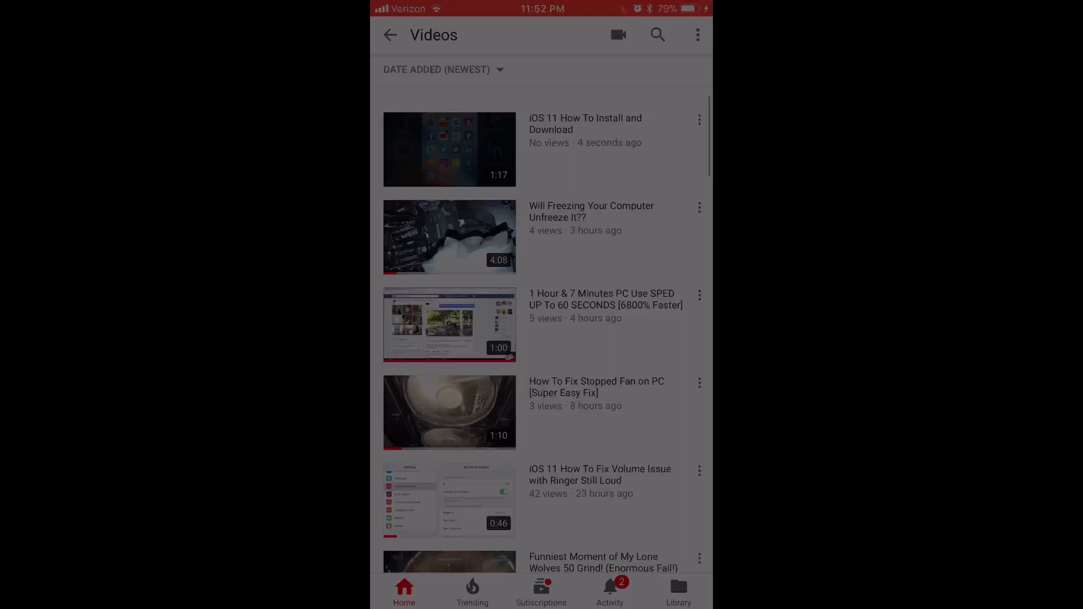
scroll("up", 3)
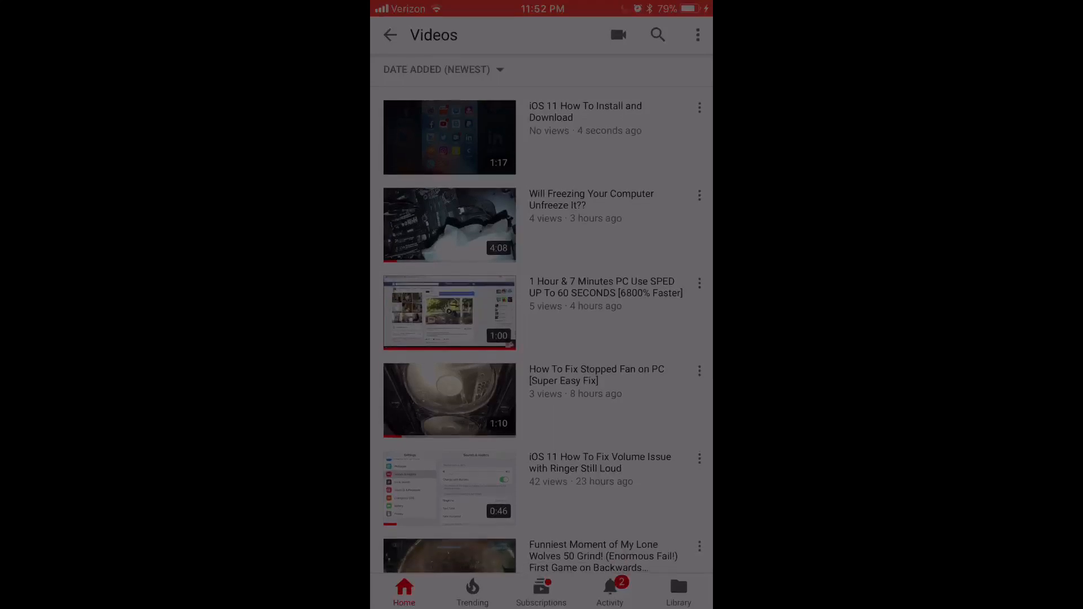
scroll("up", 3)
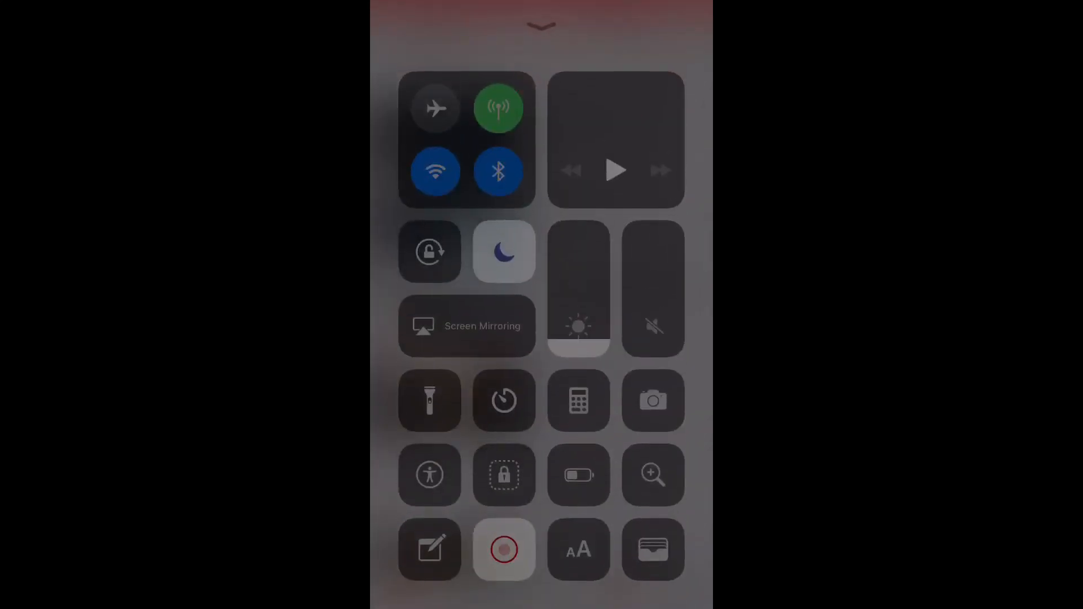
scroll("down", 3)
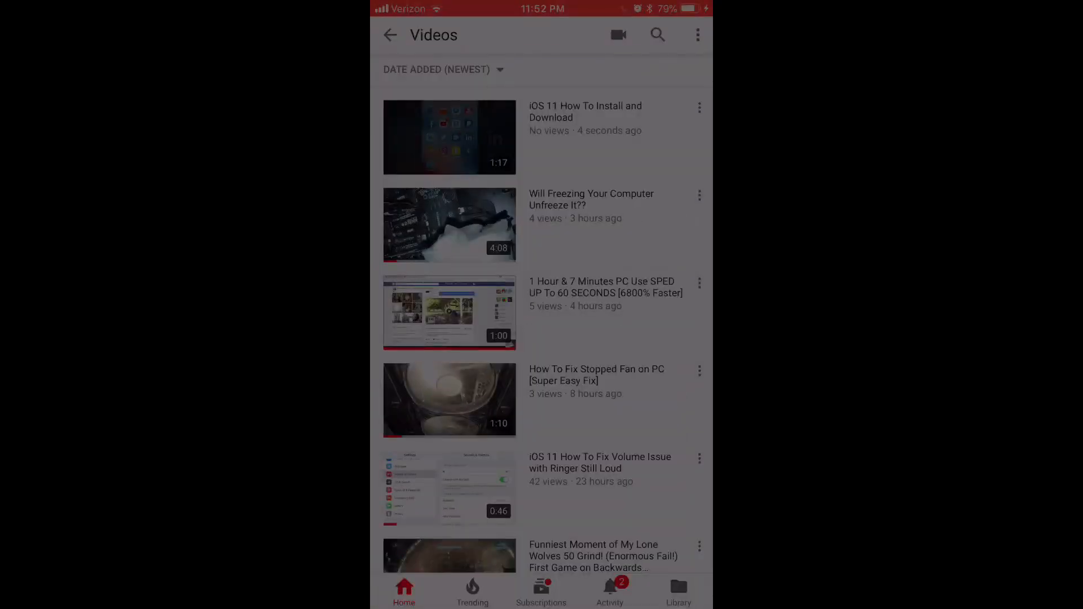
Step: Exit YouTube back to the first page of the iOS Home Screen
left_click(449, 136)
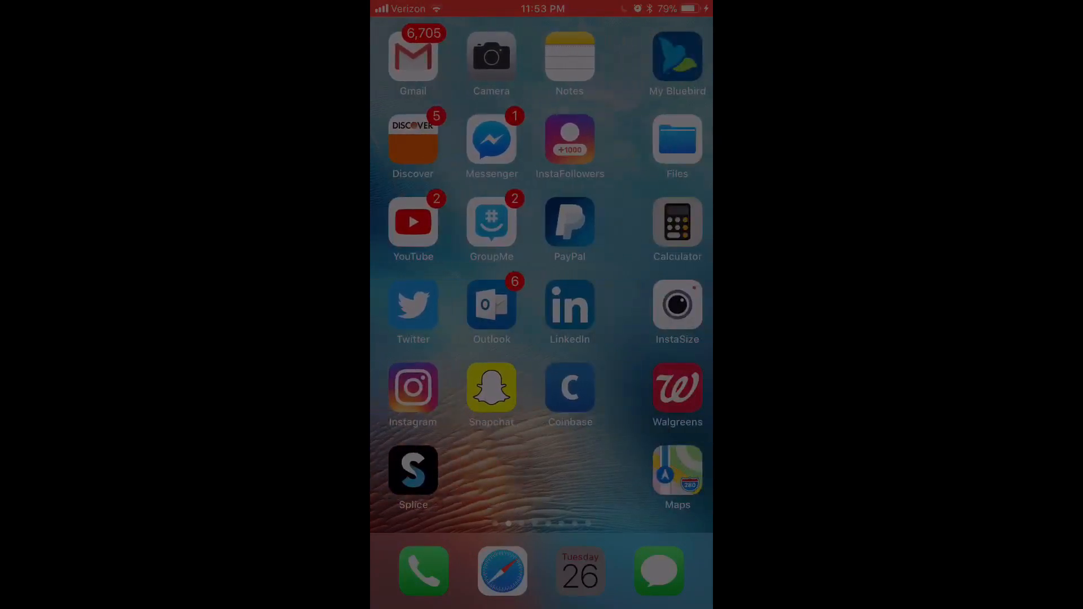
type("i")
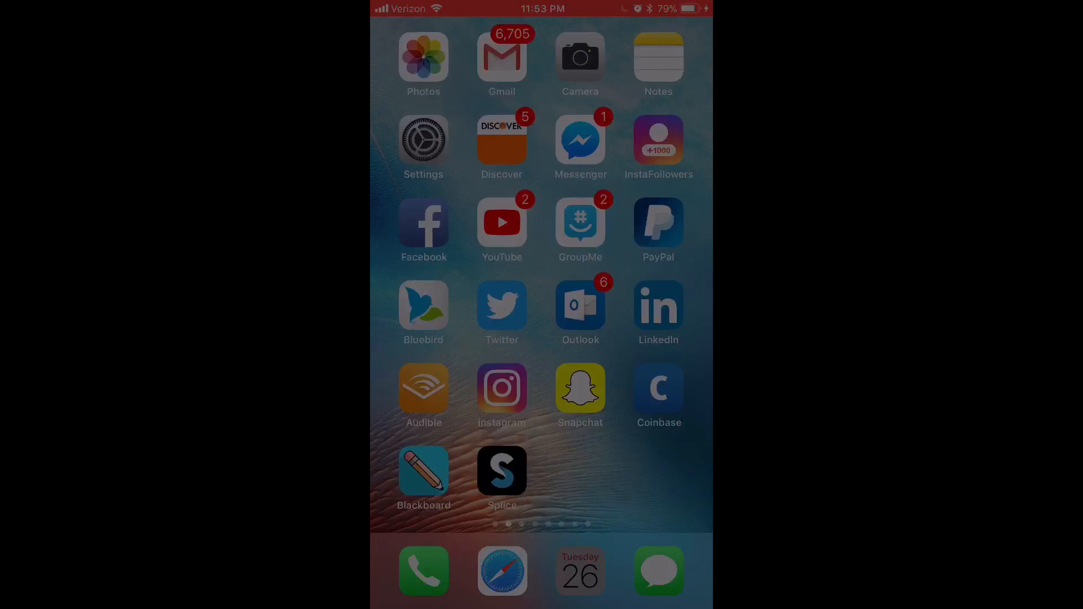
Step: Launch Splice and load PROJECT 2 with its 1:16 clip in the editor
left_click(502, 472)
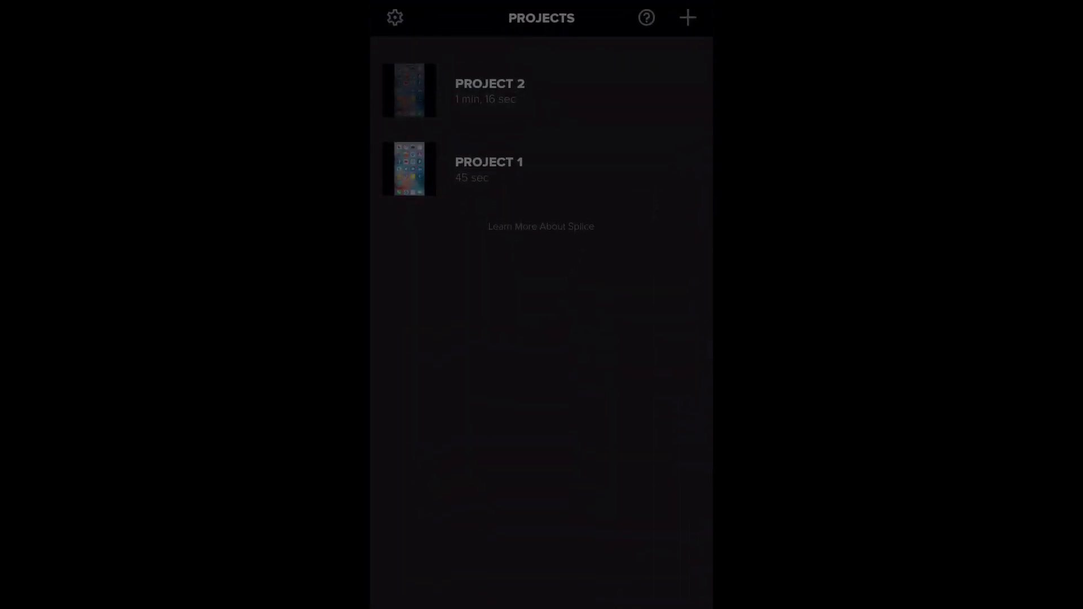
scroll("up", 3)
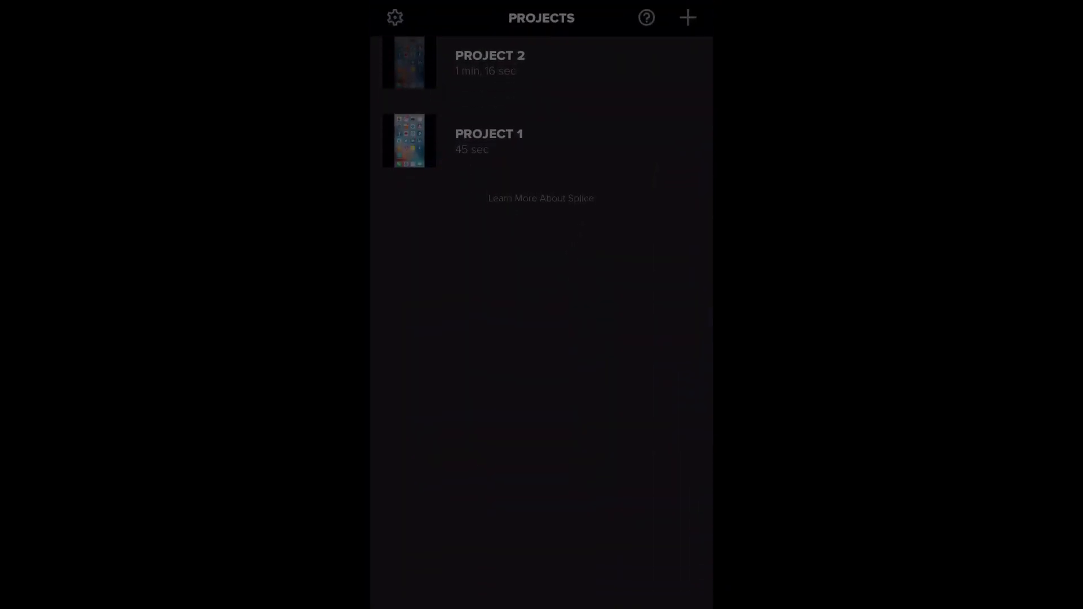
left_click(687, 17)
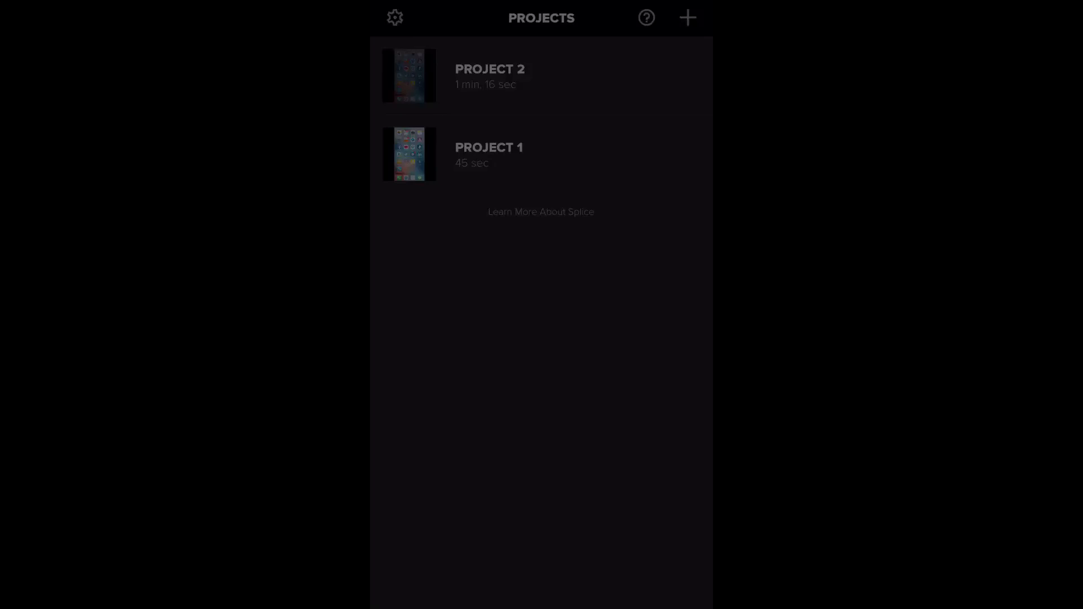
left_click(489, 76)
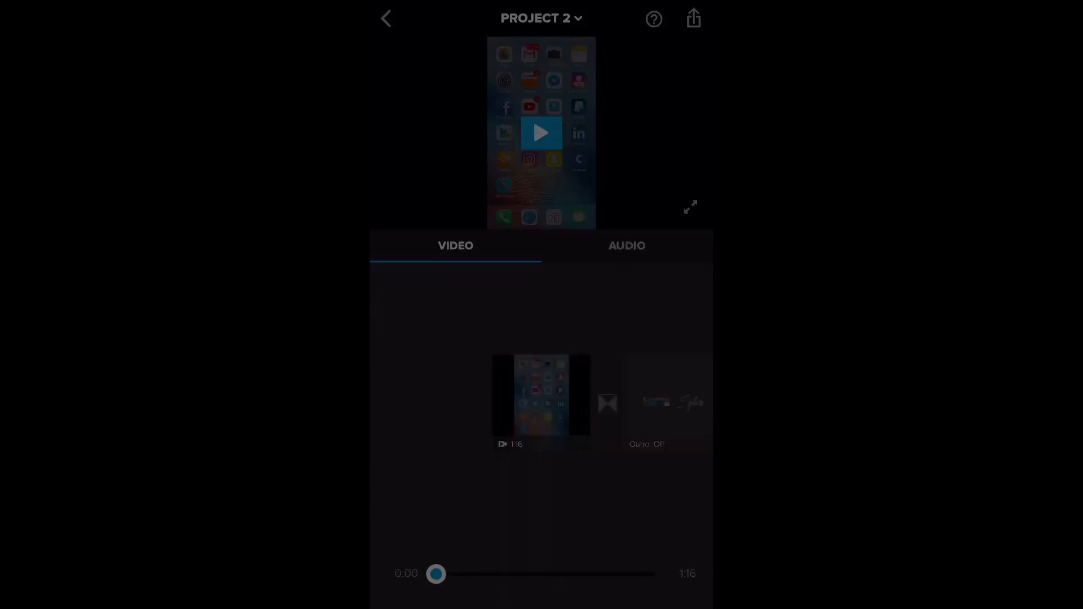
Step: Reopen PROJECT 2 and end on the AUDIO tab showing music and voiceover tracks
left_click(384, 18)
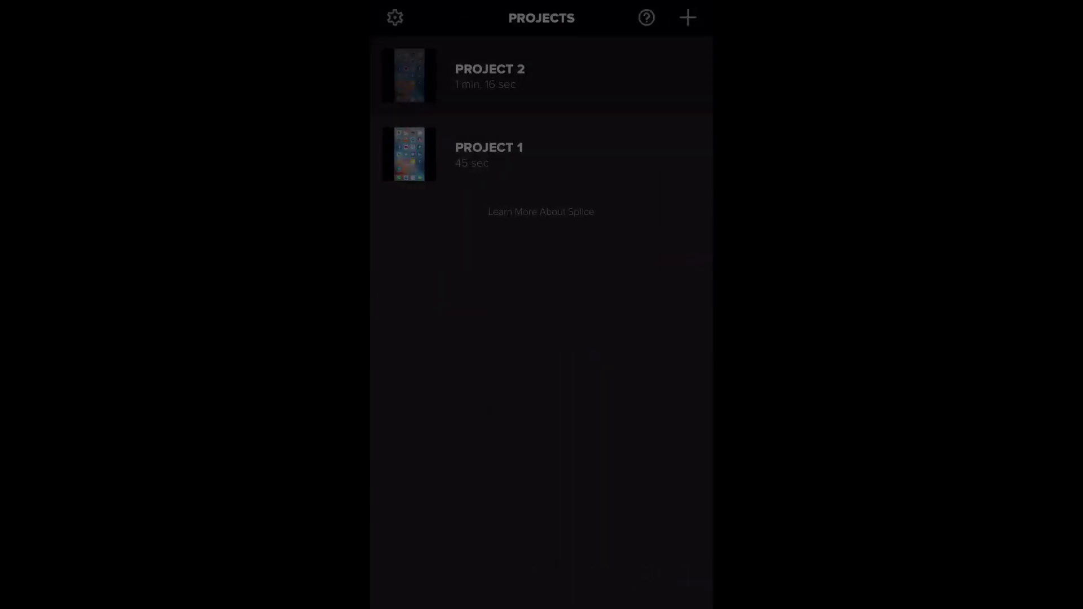
left_click(489, 74)
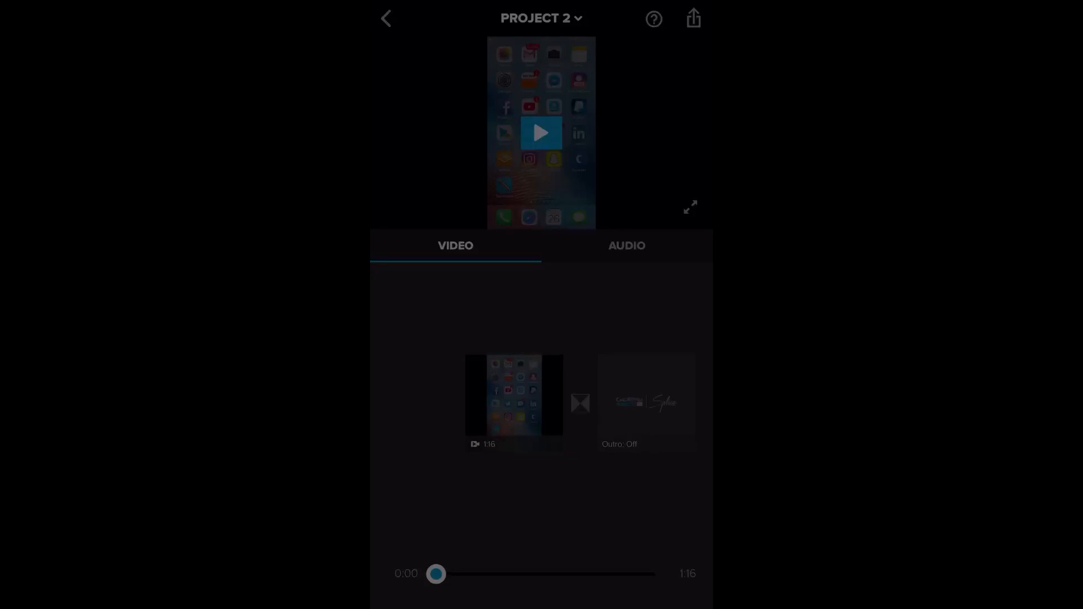
left_click(625, 246)
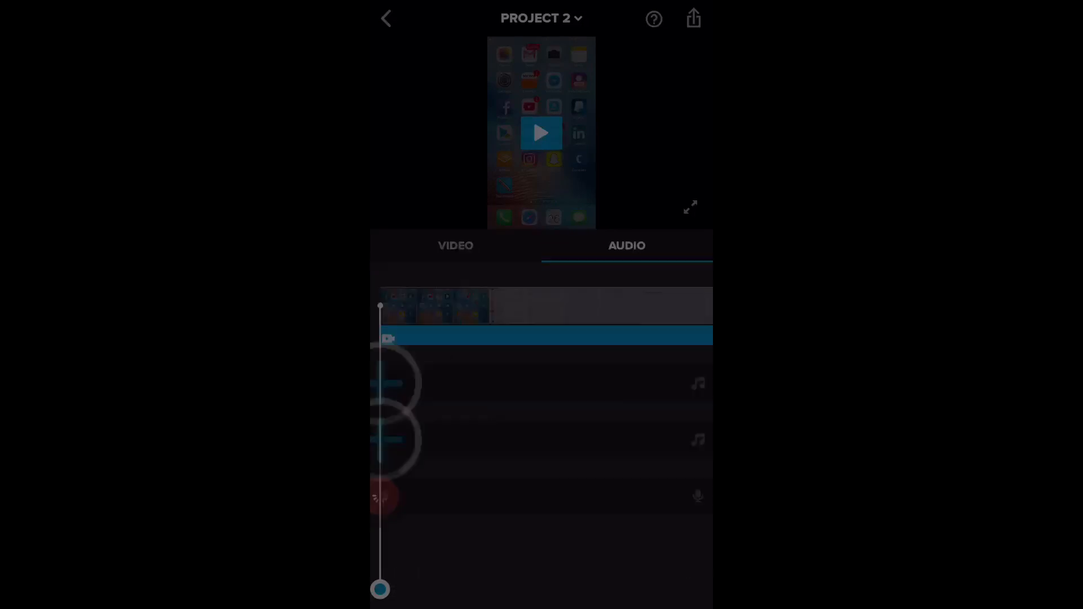
left_click(455, 245)
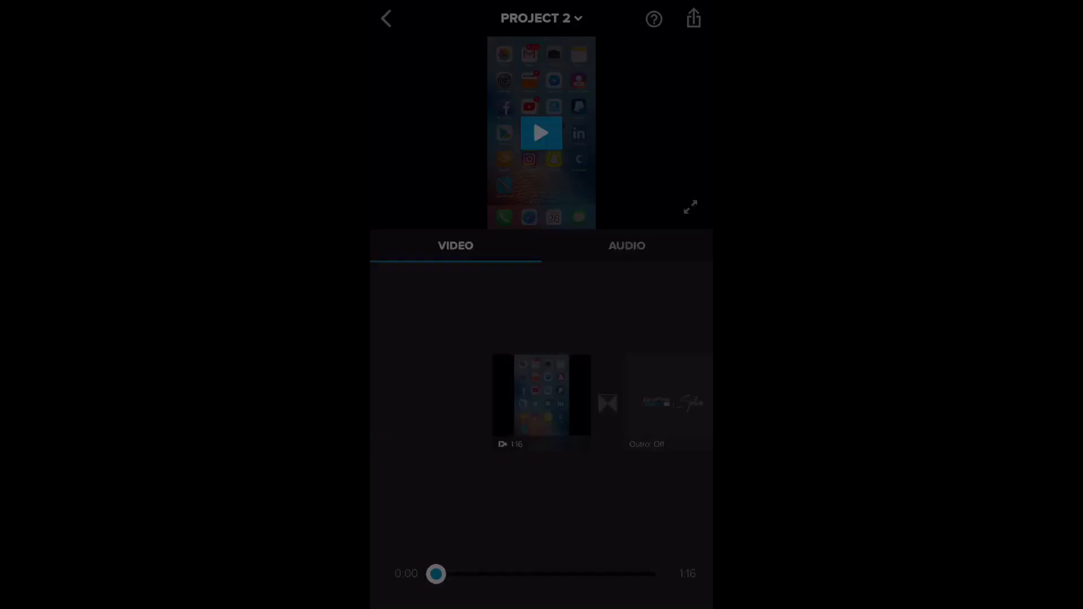
left_click(625, 246)
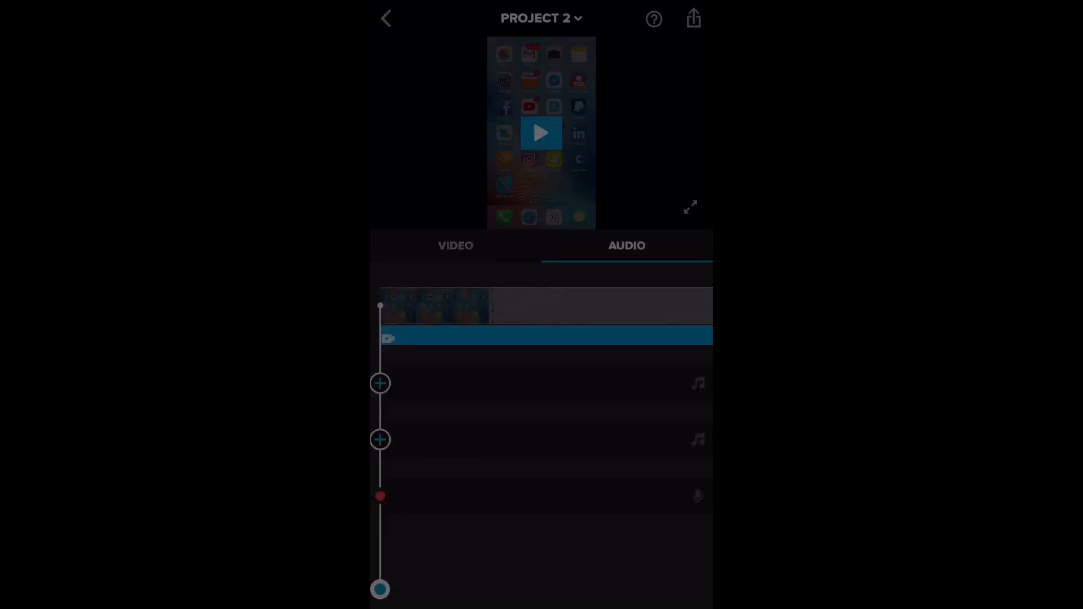